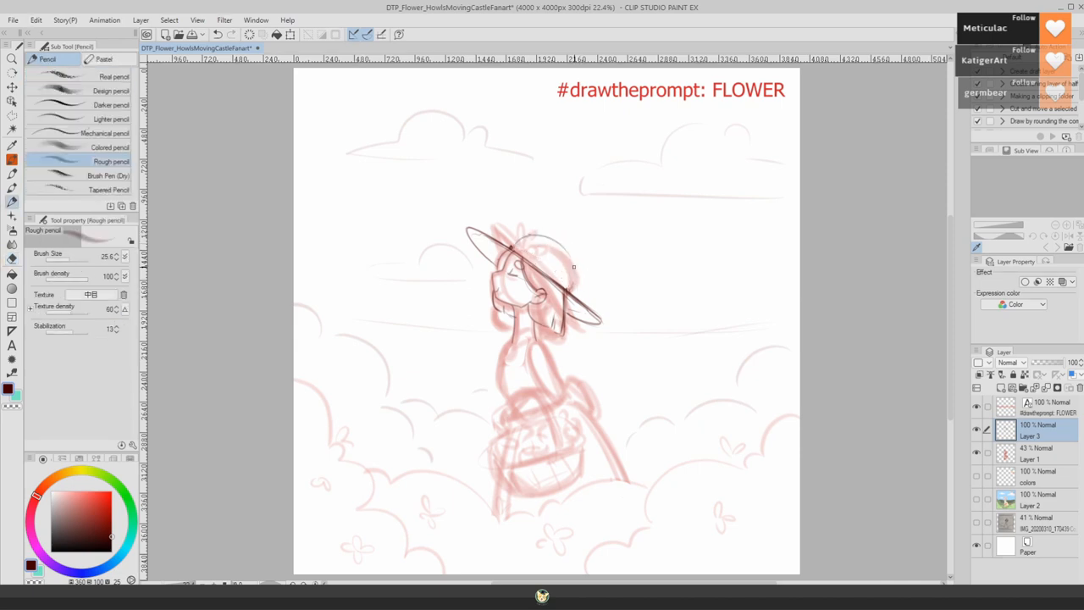
Sketch the wide hat brim with the Rough pencil over the red rough.
drag(495, 224, 571, 292)
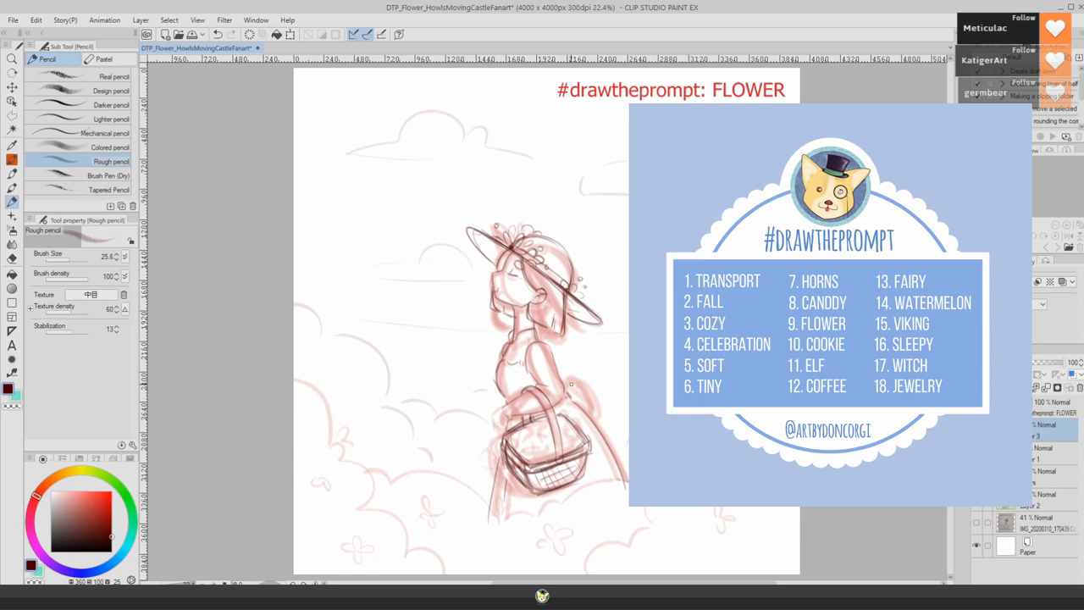
drag(572, 386, 622, 483)
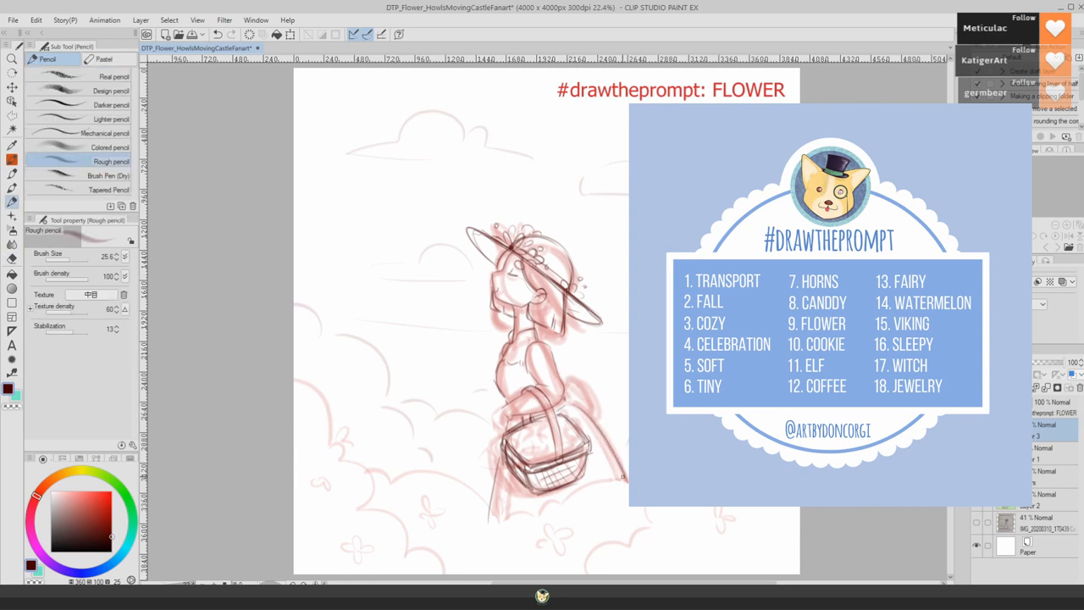
drag(576, 381, 631, 483)
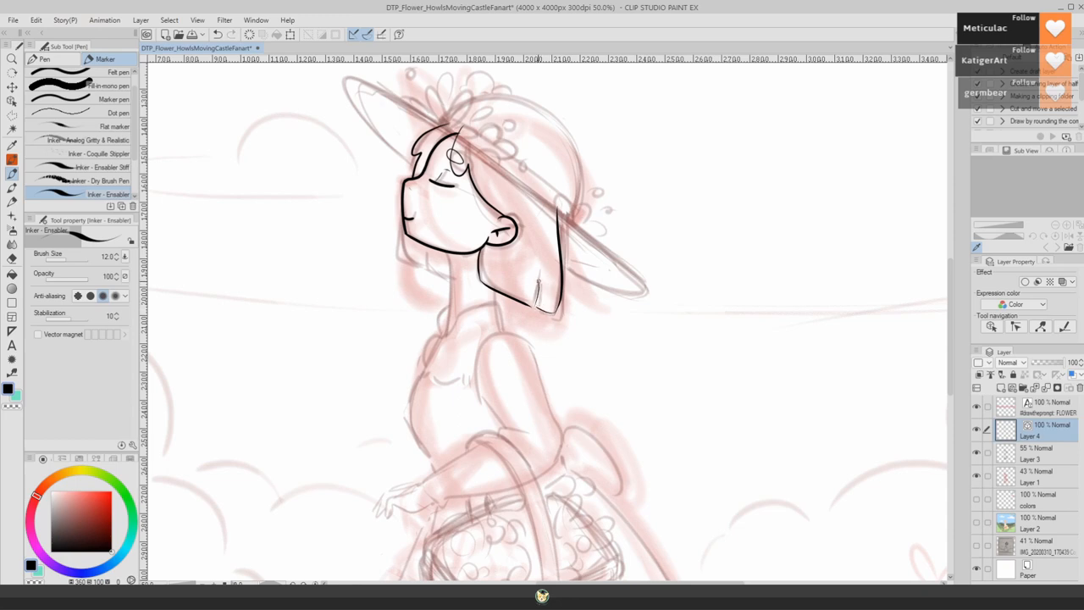
Ink the outline of the girl's face in black with the Inker - Ensabler pen.
drag(533, 288, 542, 326)
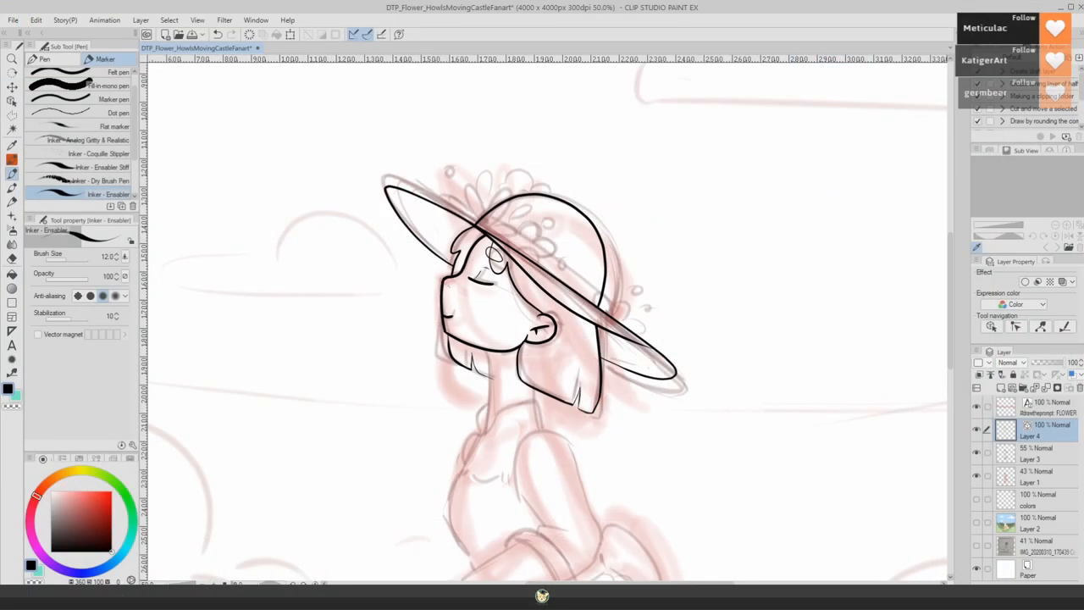
Ink the girl's neck and body lines in black on Layer 4.
drag(474, 220, 601, 313)
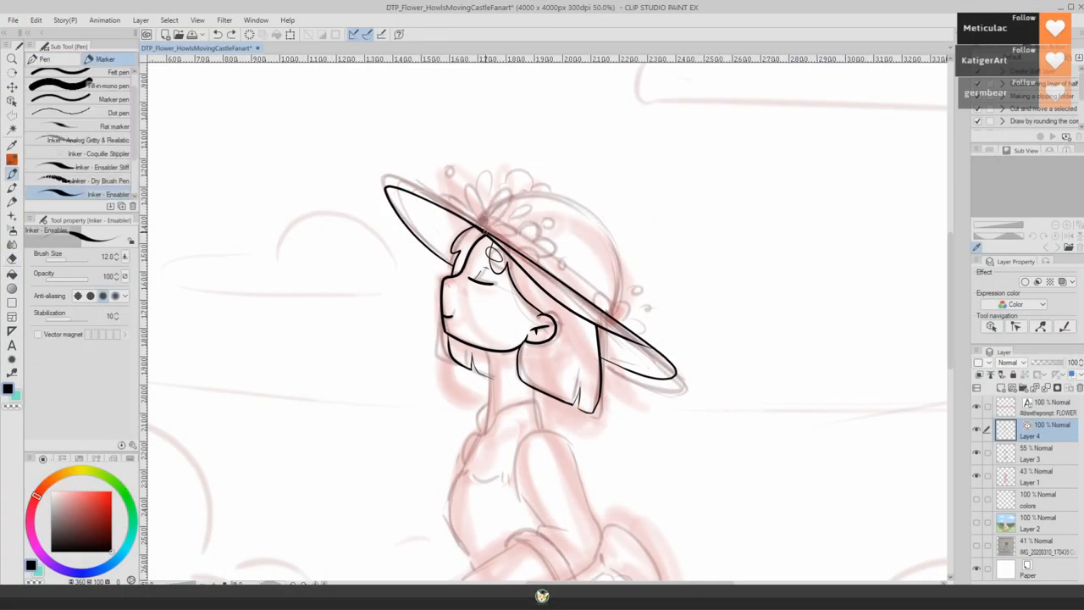
drag(475, 224, 589, 313)
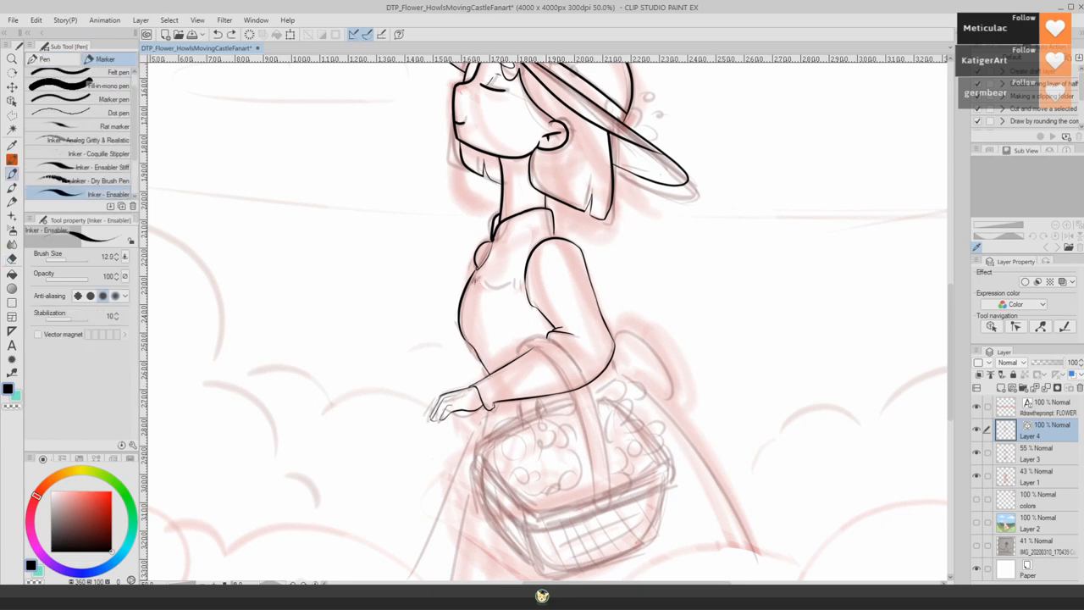
Zoom into the basket and switch back to the inking pen after erasing.
scroll(down, 3)
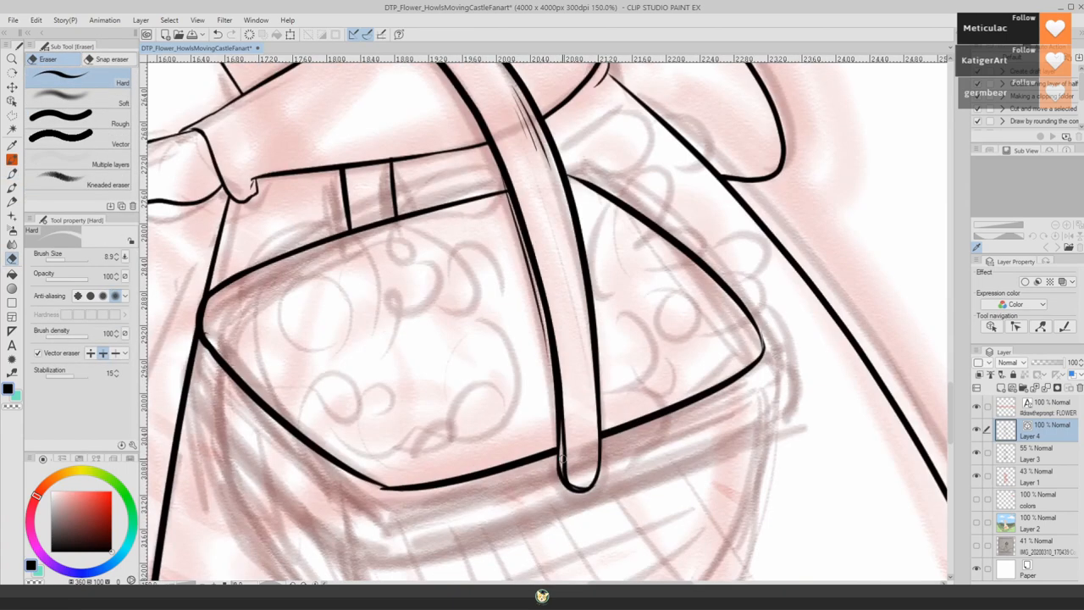
click(12, 79)
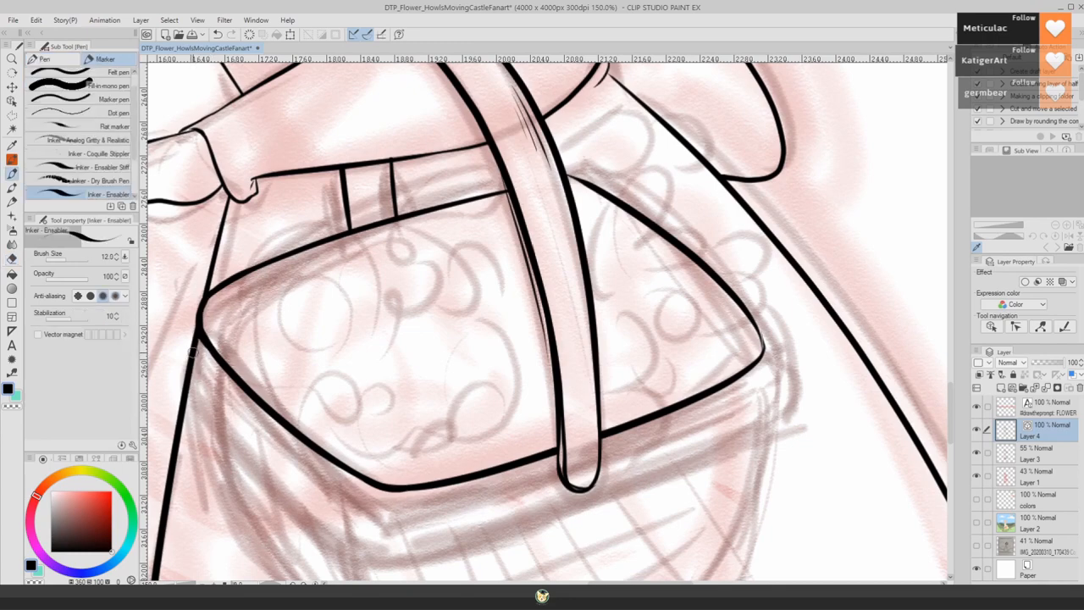